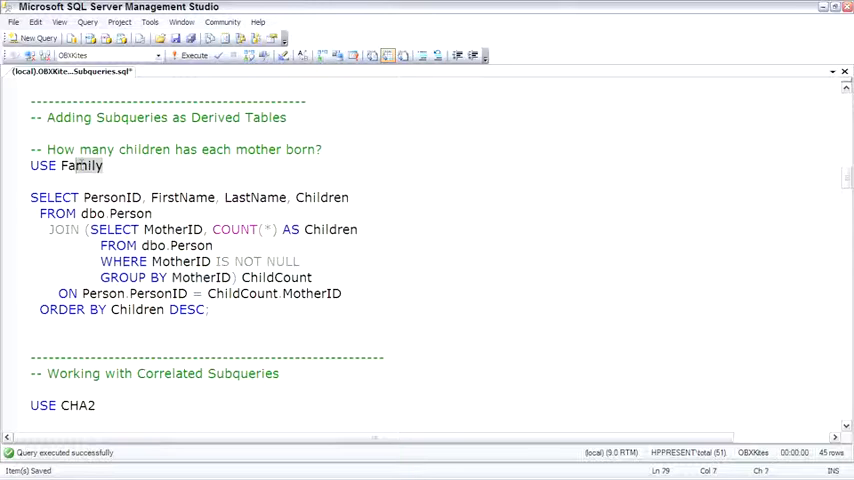
- Run USE Family, then select the derived-table subquery text
left_click(189, 55)
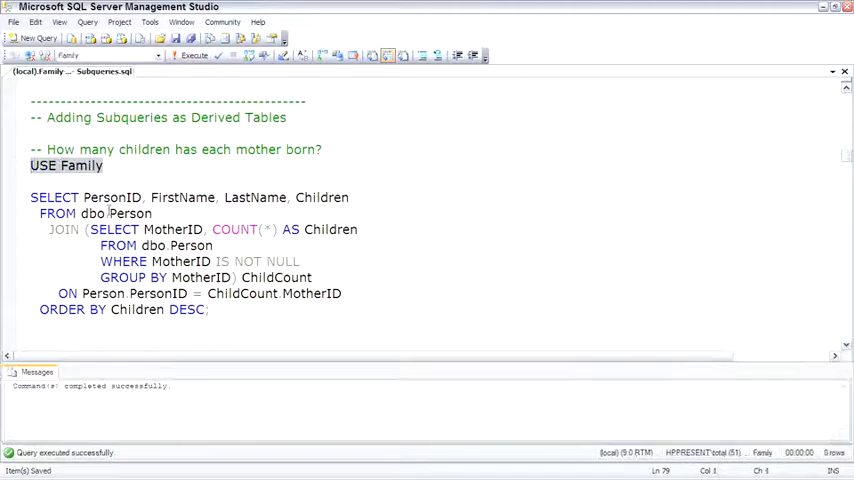
left_click_drag(88, 229, 228, 277)
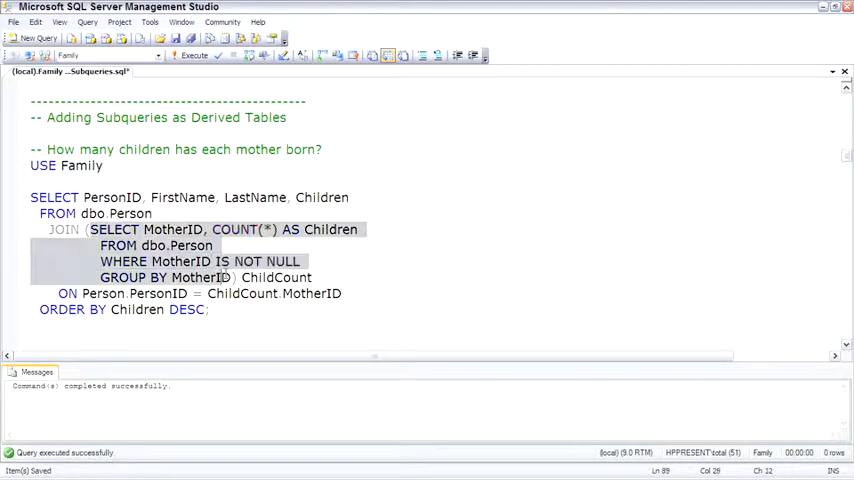
- Execute only the selected subquery to list MotherID with Children counts
left_click(190, 55)
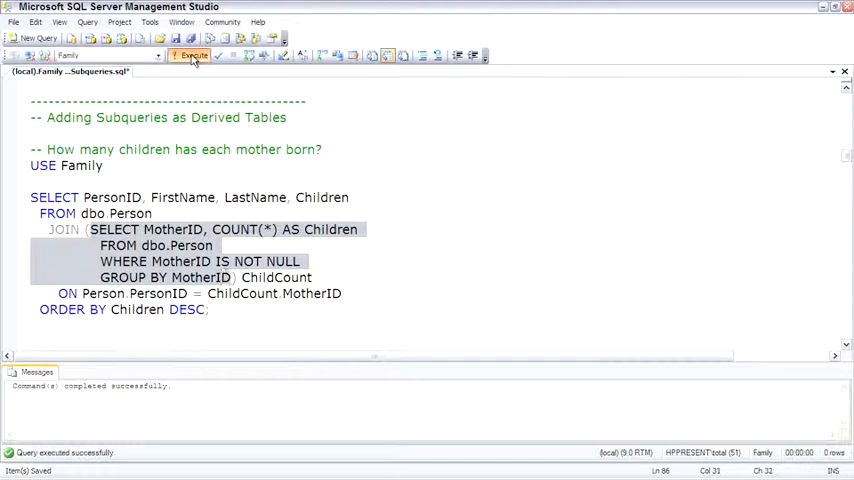
left_click(189, 55)
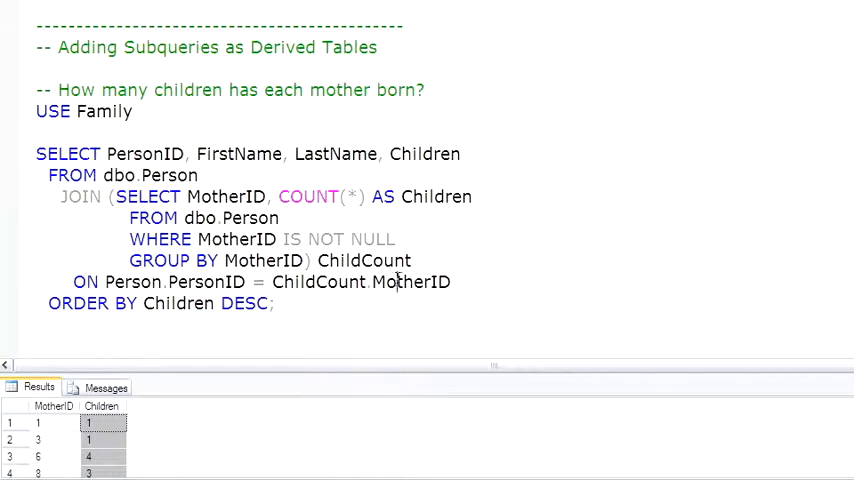
double_click(131, 282)
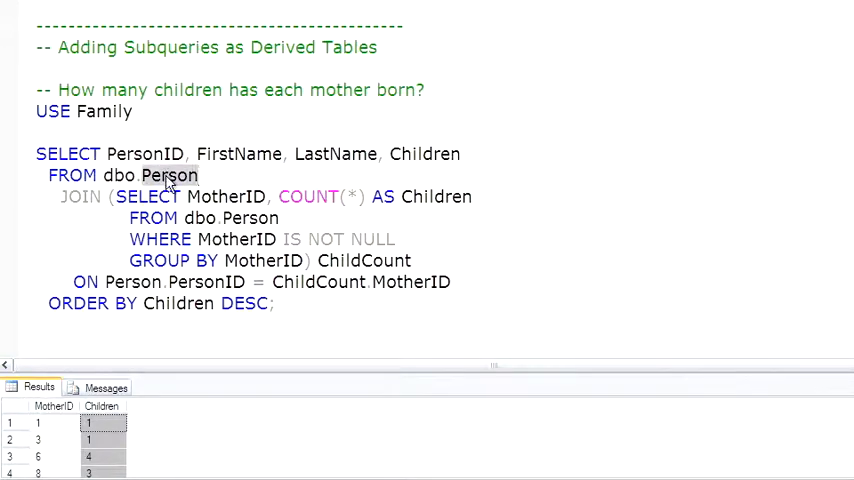
left_click_drag(36, 154, 283, 218)
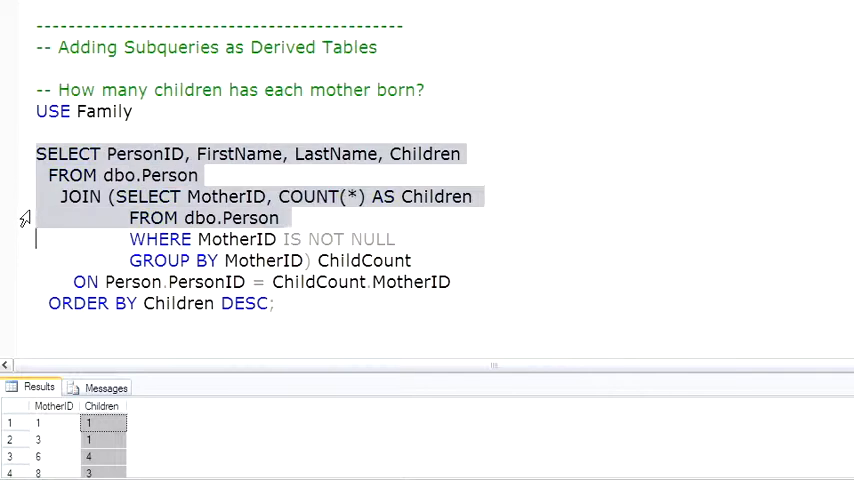